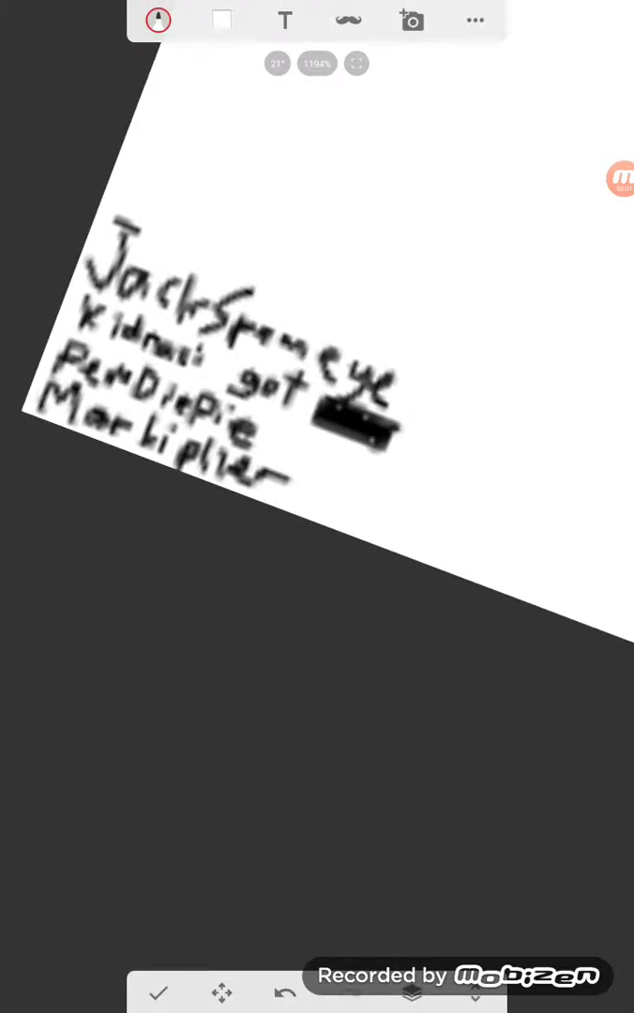
Draw the red marker stroke beside the 4 and open the marker brush settings.
left_click_drag(310, 89, 384, 507)
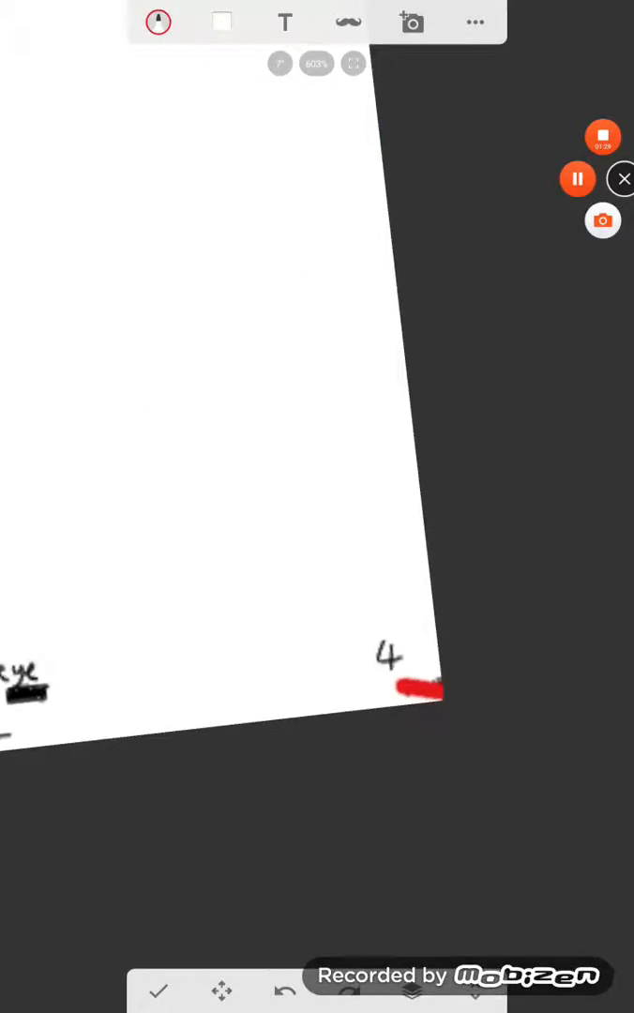
left_click(157, 22)
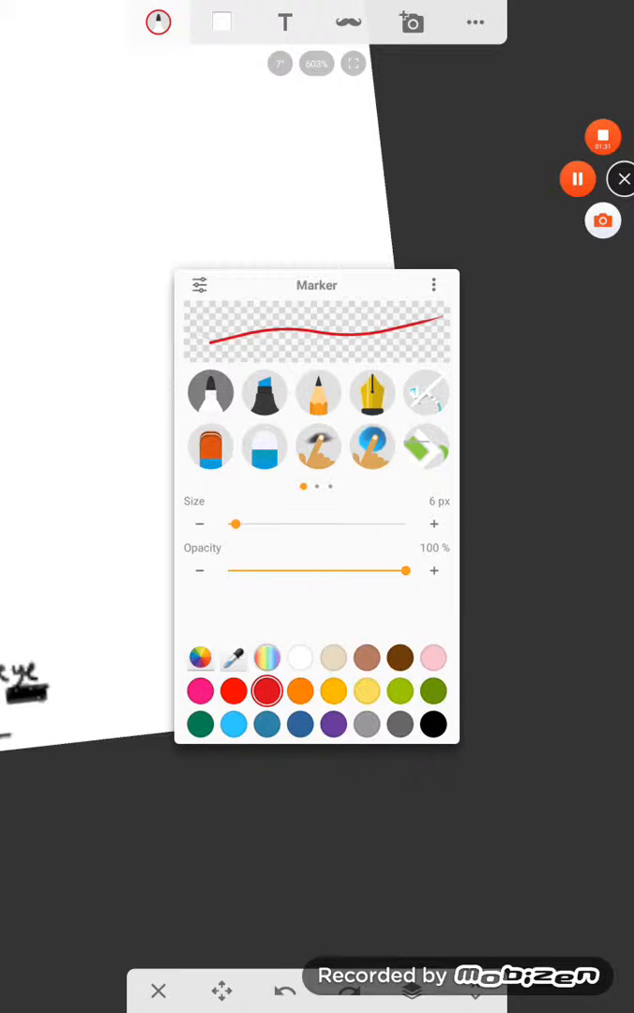